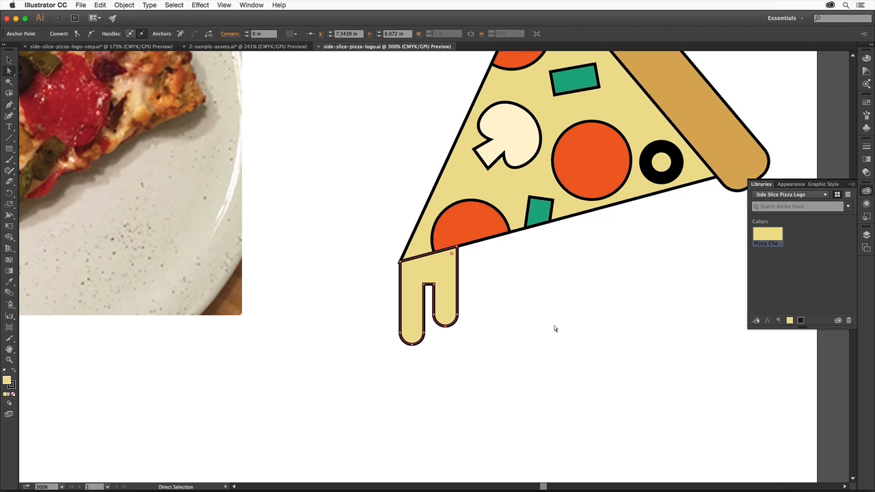
pyautogui.moveTo(519, 283)
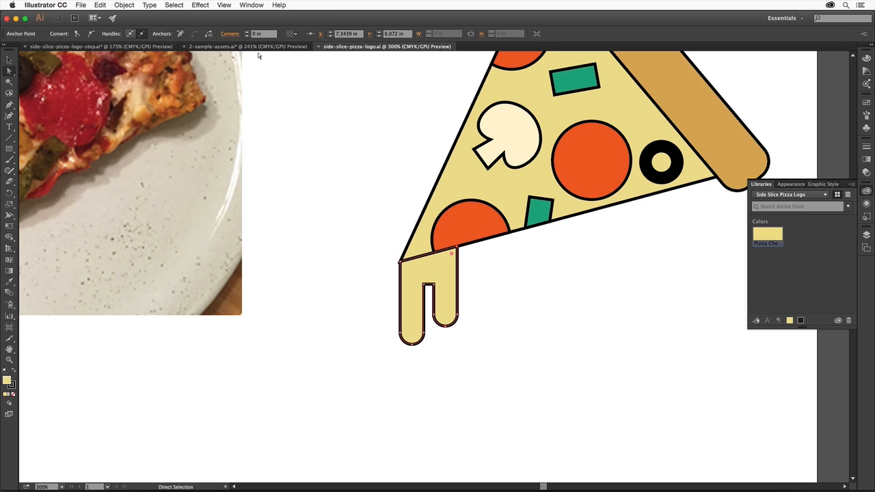
# - Fit the whole artboard in the window via the View menu
pyautogui.click(225, 6)
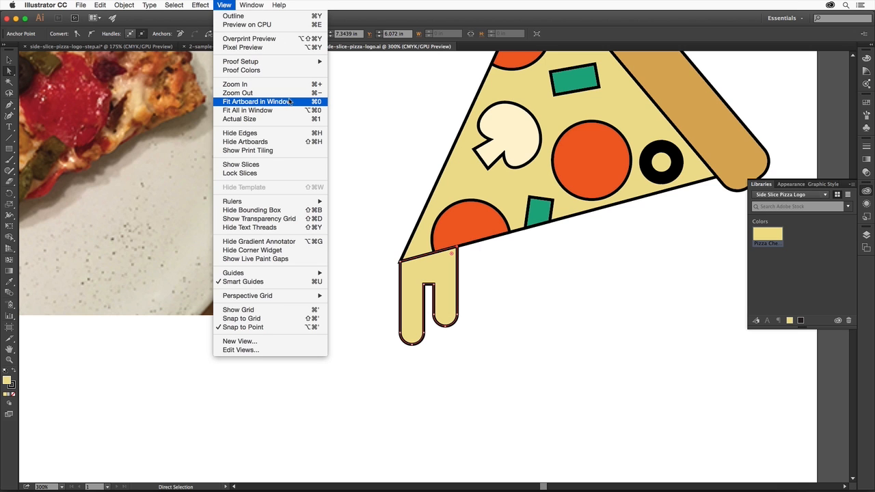
pyautogui.click(257, 102)
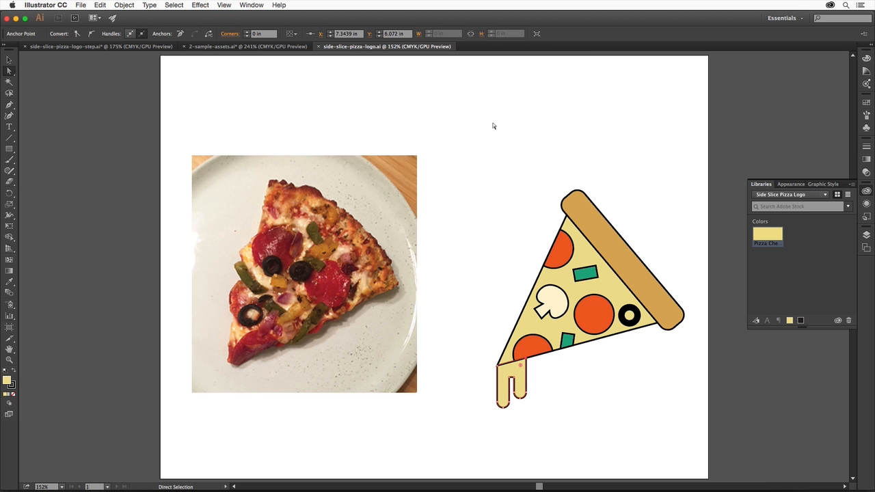
pyautogui.moveTo(542, 350)
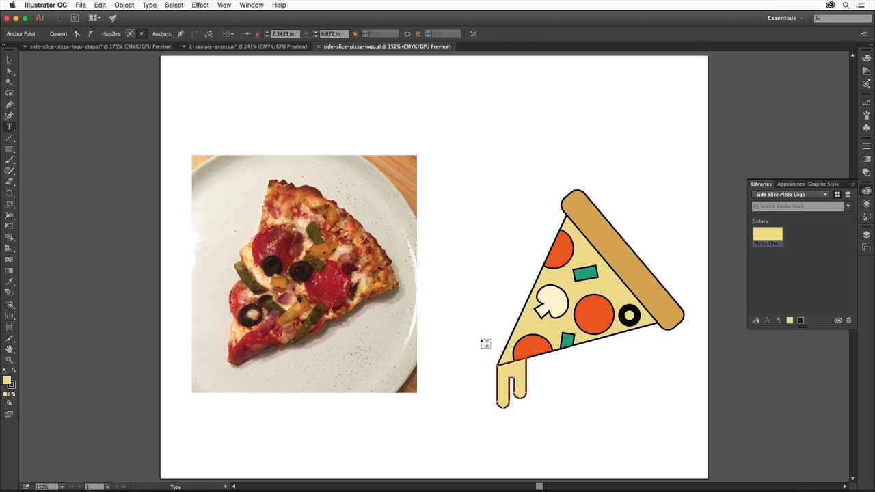
pyautogui.moveTo(580, 386)
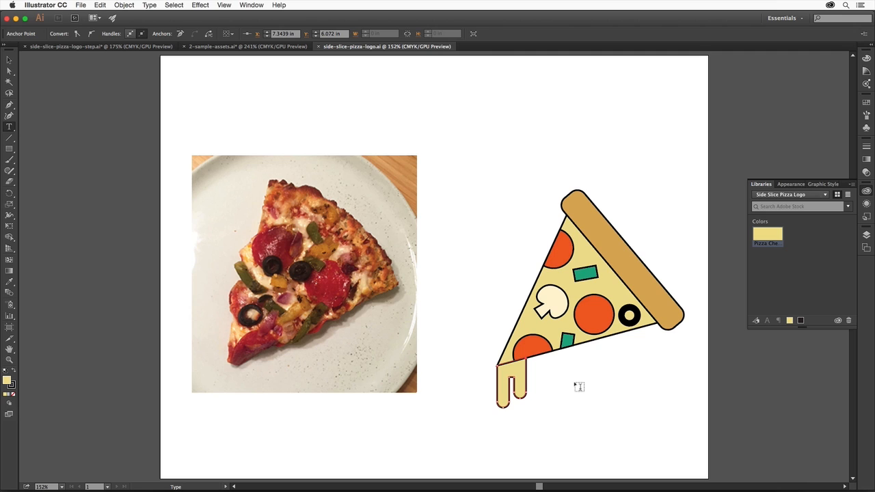
pyautogui.moveTo(559, 398)
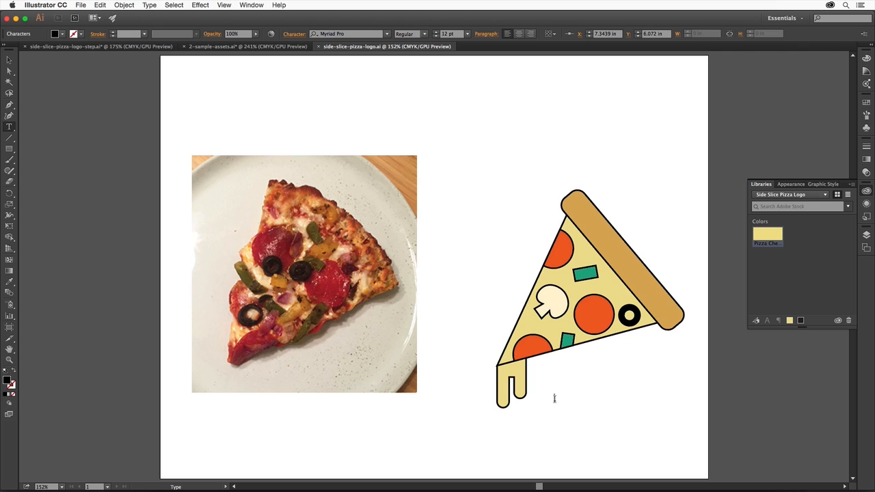
# - Type the label 'Side Slice' beneath the pizza slice logo
pyautogui.write('Side Sl')
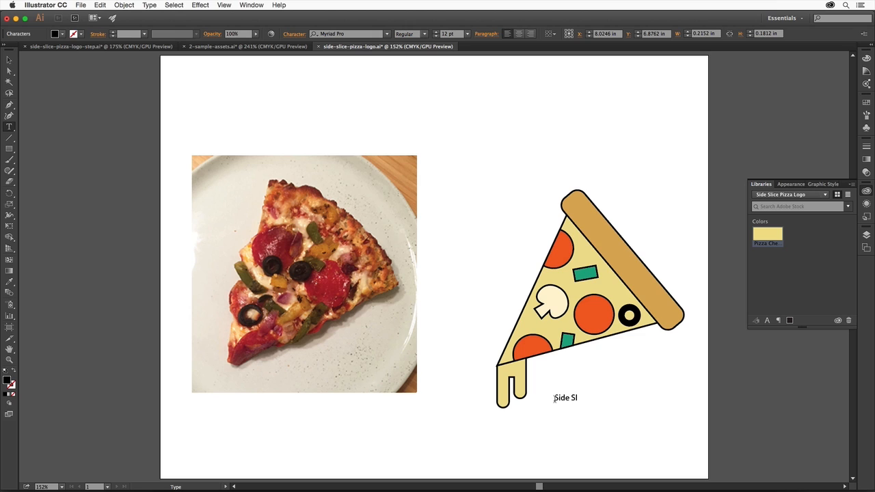
pyautogui.write('ice')
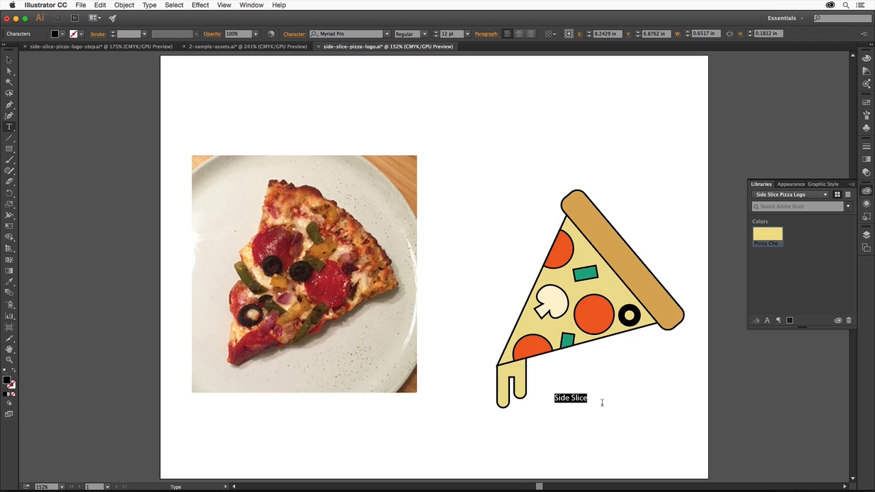
pyautogui.moveTo(601, 393)
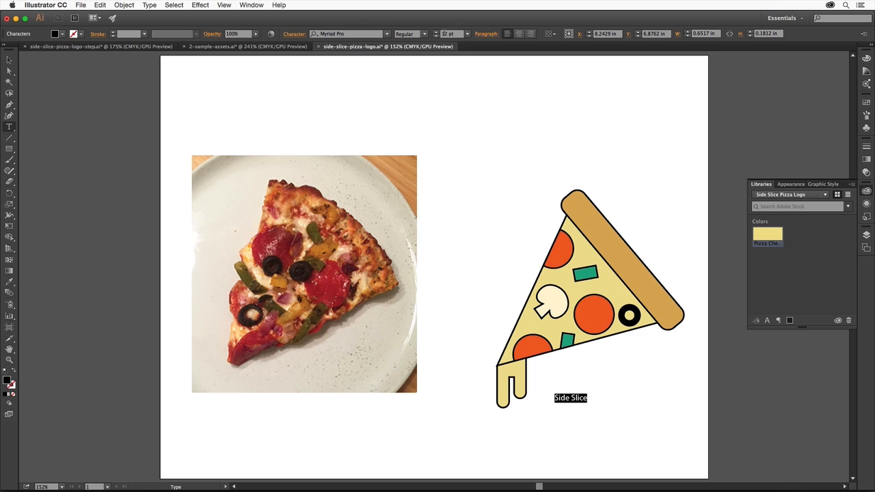
# - Set the Side Slice text to a font size of 62 points
pyautogui.click(448, 33)
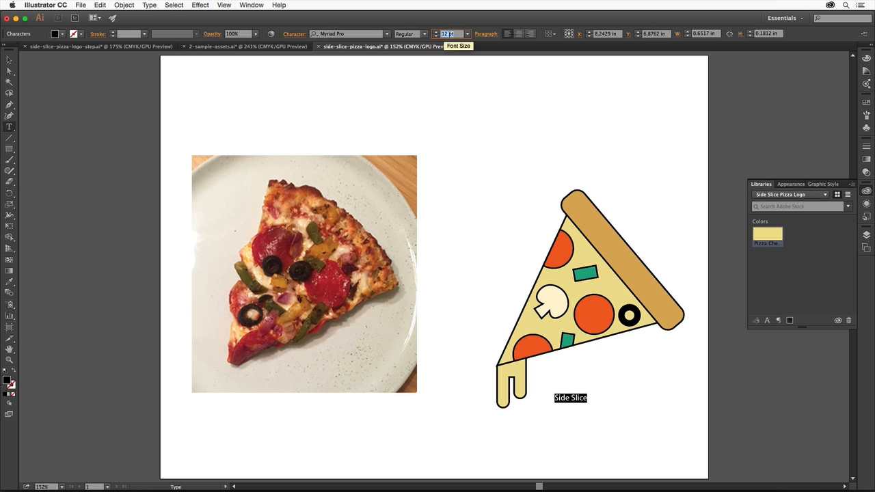
pyautogui.write('62')
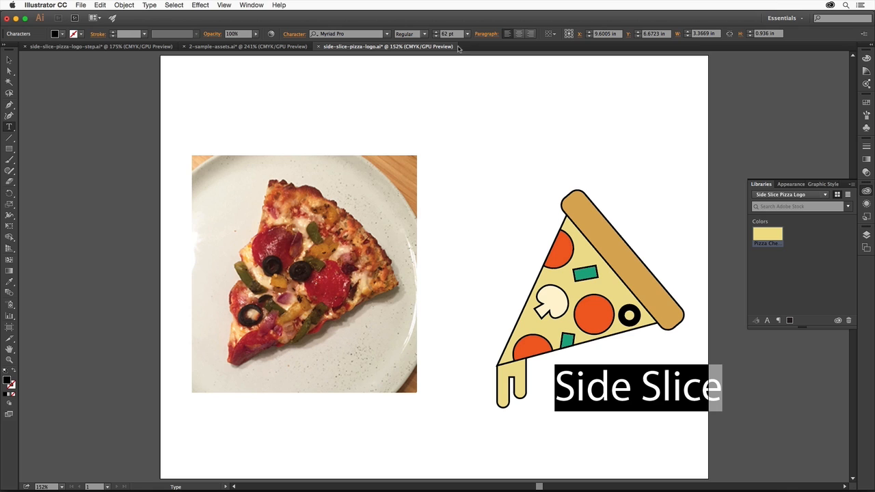
pyautogui.moveTo(443, 94)
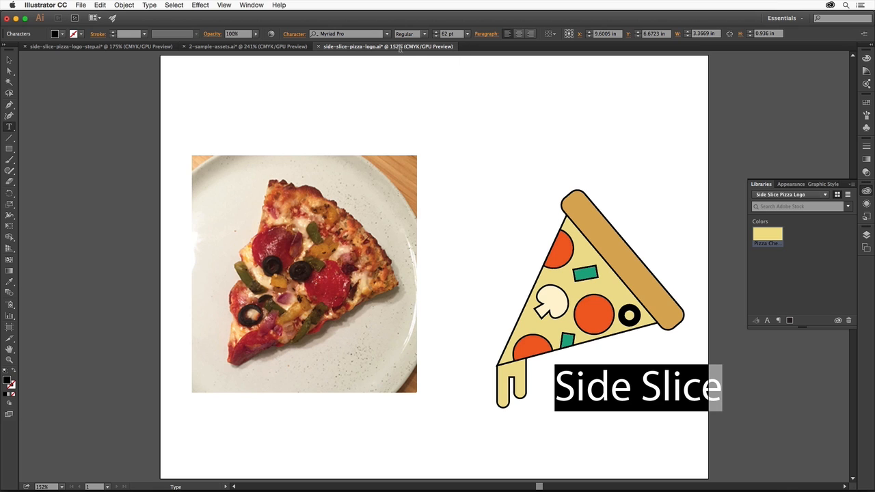
# - From the font family list, go to Add Fonts from Typekit in the browser
pyautogui.click(349, 33)
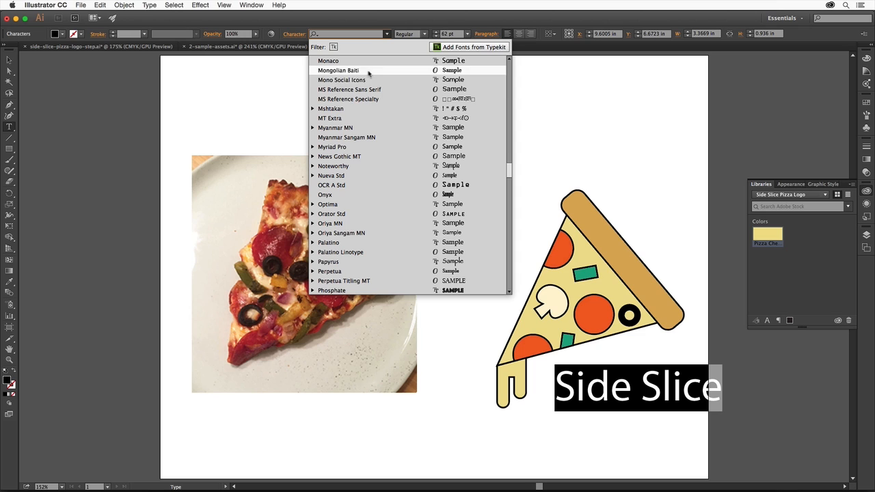
pyautogui.moveTo(353, 99)
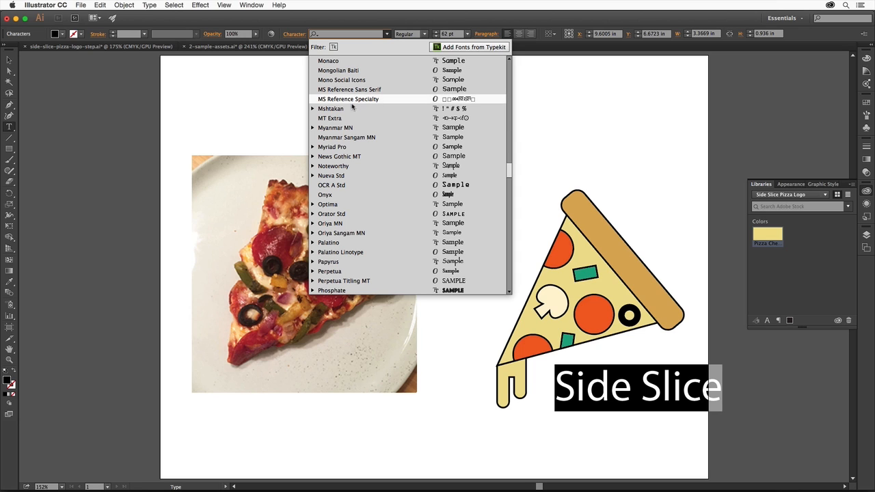
pyautogui.moveTo(344, 123)
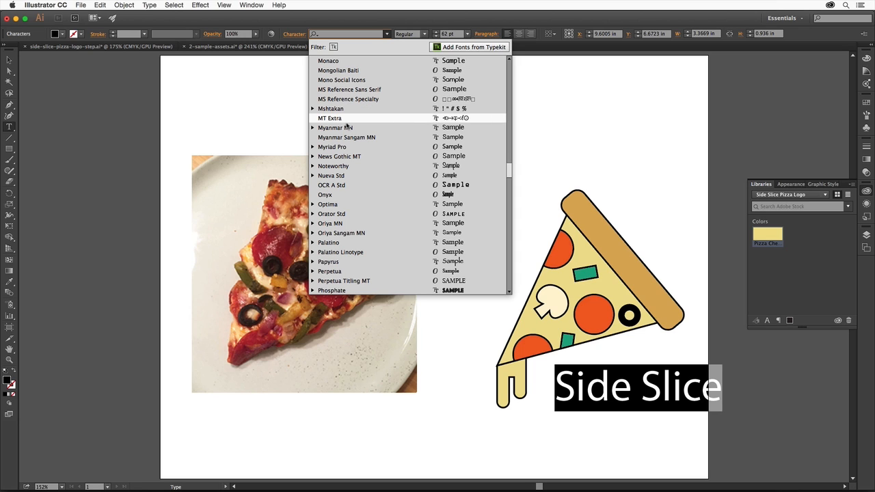
pyautogui.moveTo(345, 146)
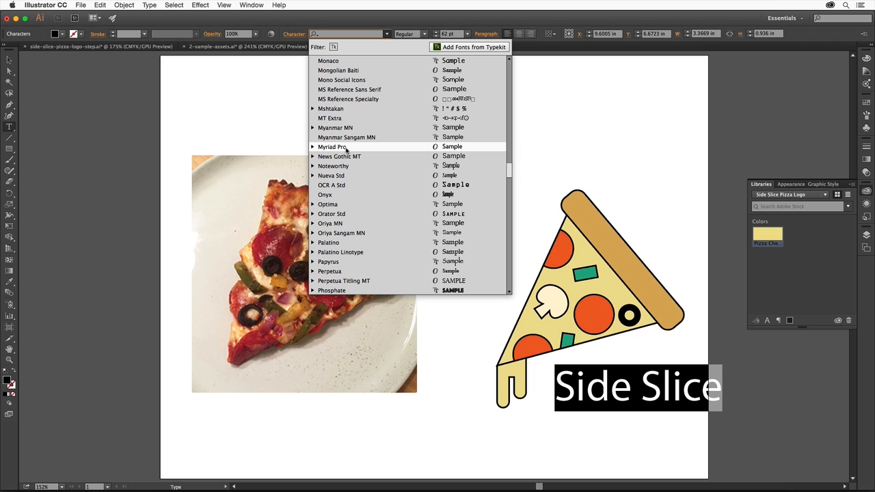
pyautogui.moveTo(347, 137)
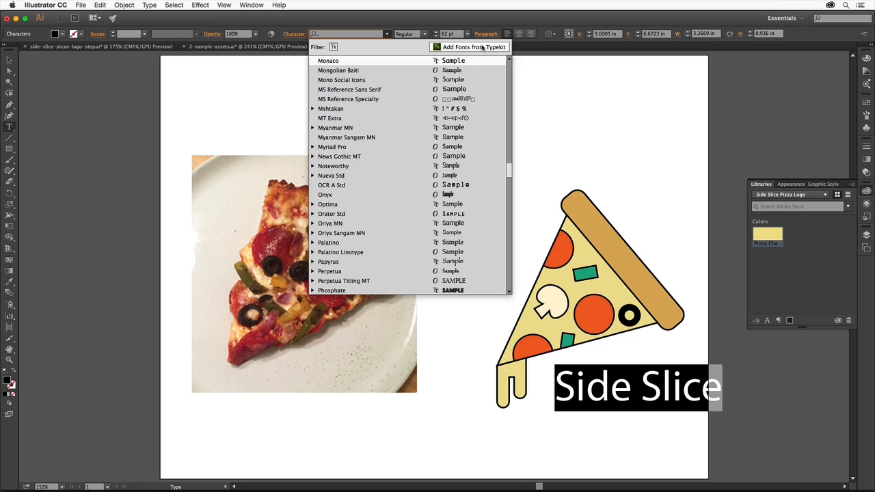
pyautogui.moveTo(495, 47)
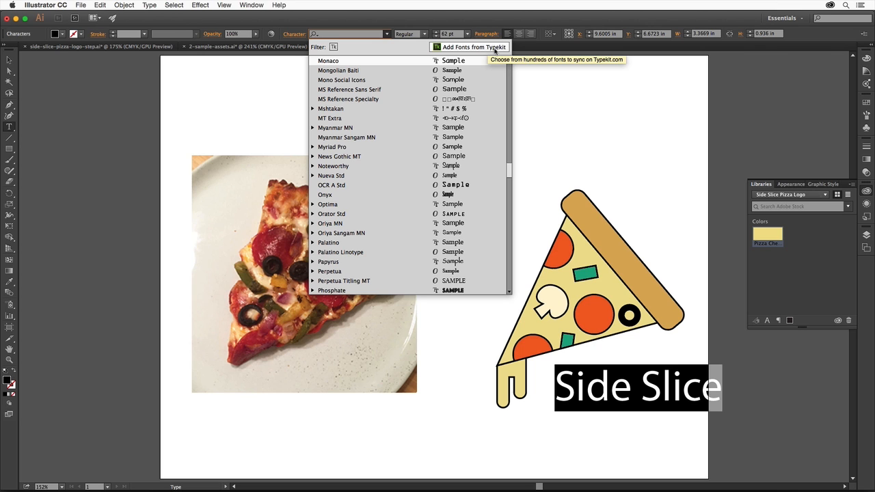
pyautogui.click(473, 46)
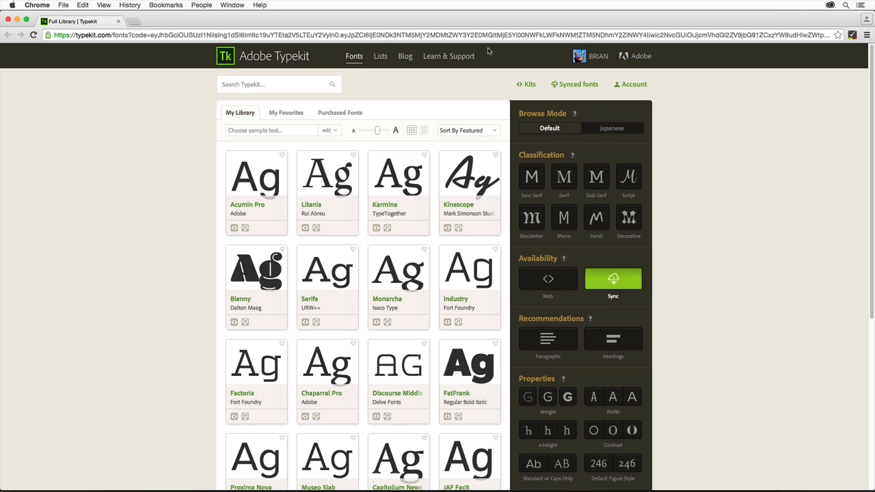
pyautogui.moveTo(506, 69)
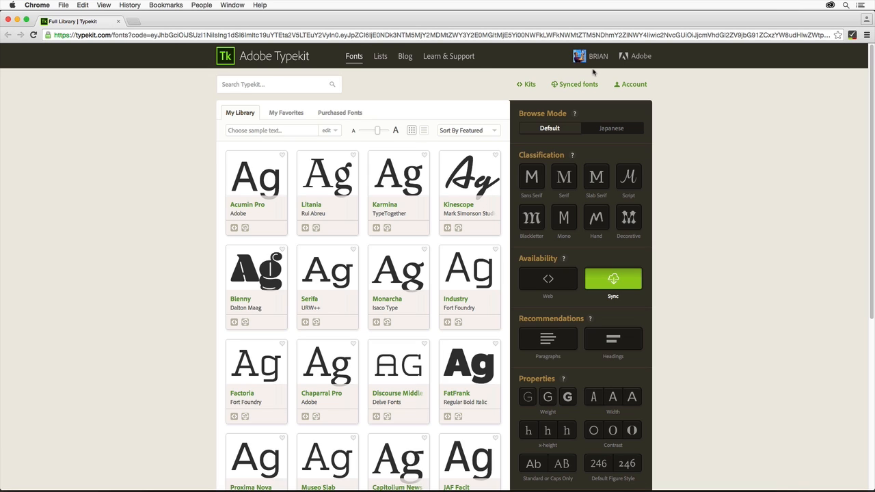
pyautogui.moveTo(653, 109)
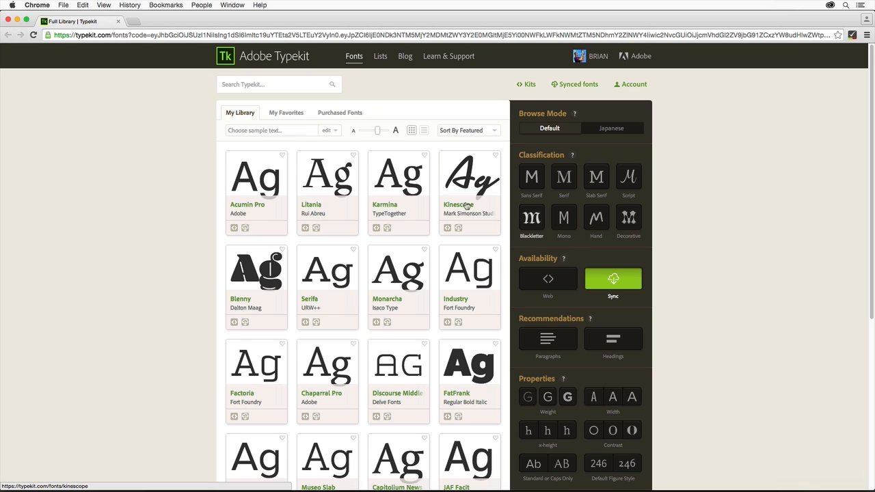
# - Search Typekit for 'le' and open the League Gothic family page
pyautogui.write('leag')
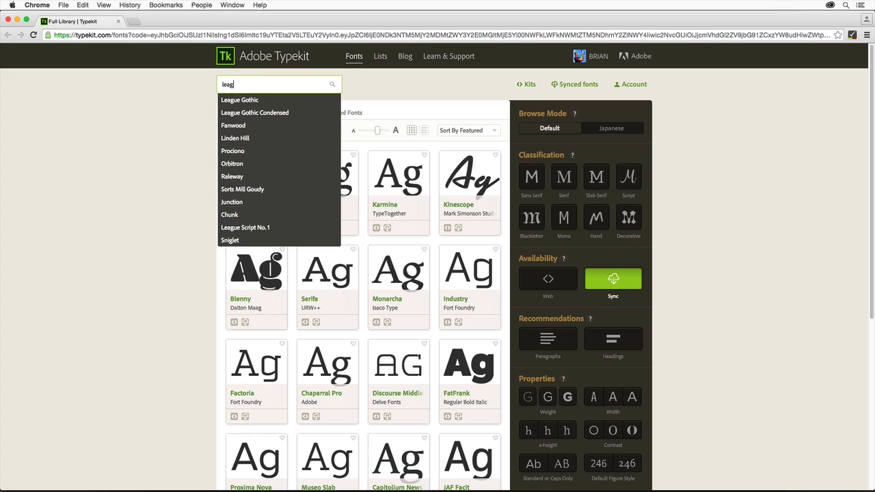
pyautogui.moveTo(239, 100)
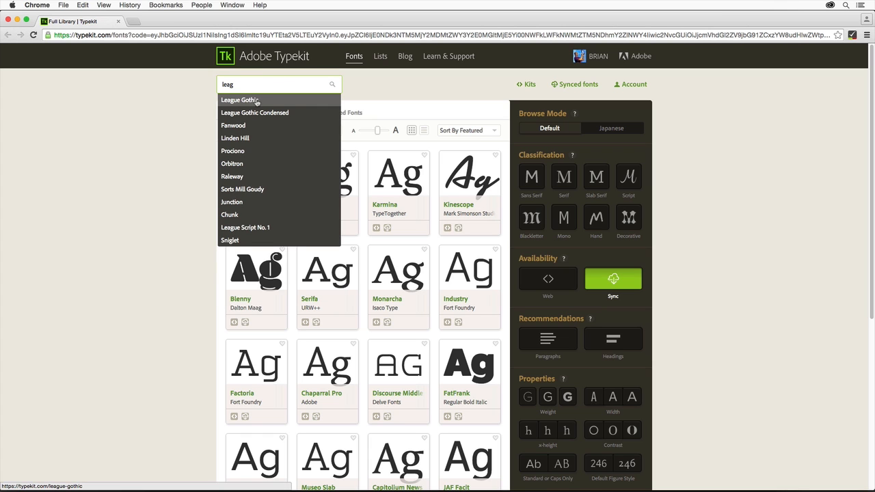
pyautogui.moveTo(240, 100)
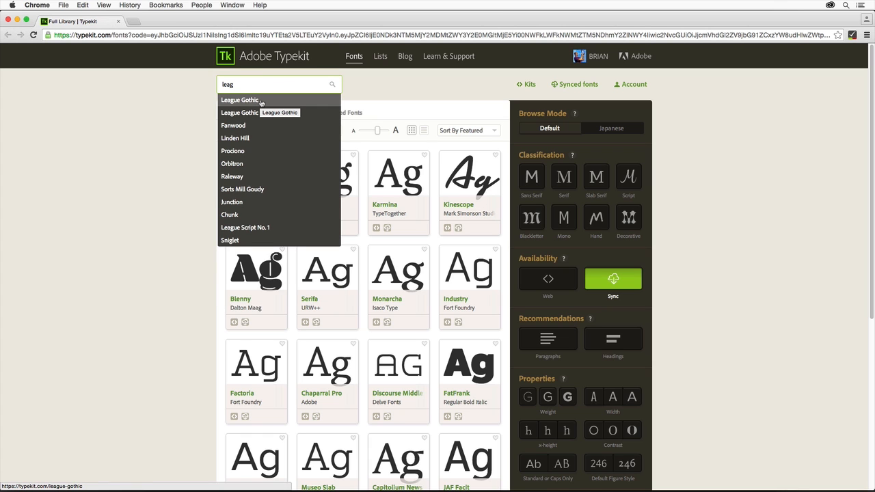
pyautogui.click(239, 100)
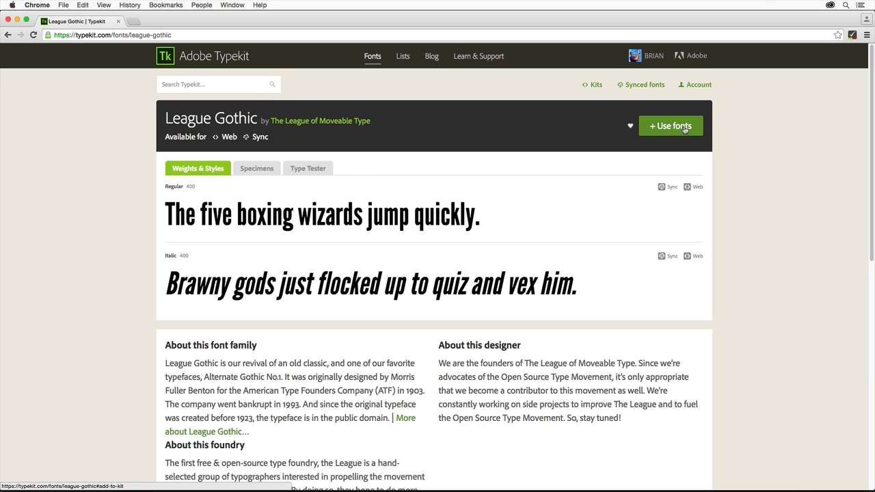
# - Sync both League Gothic styles and launch Creative Cloud to receive them
pyautogui.click(670, 125)
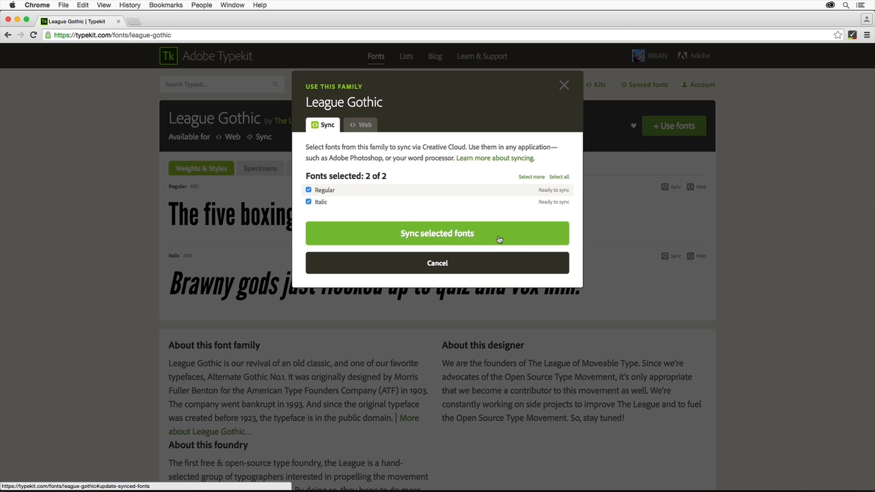
pyautogui.click(437, 233)
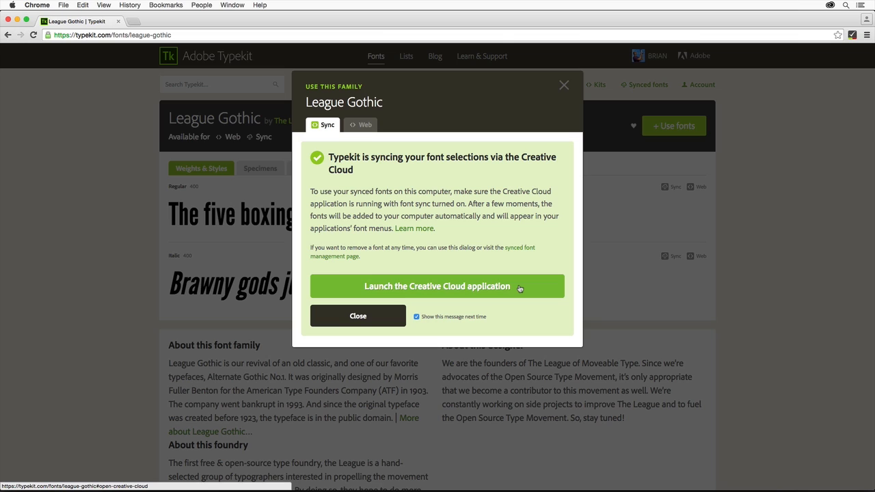
pyautogui.click(437, 285)
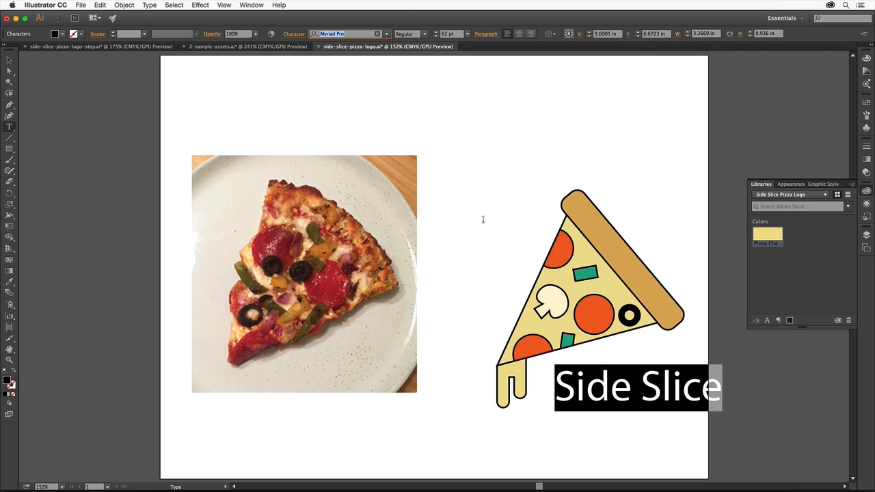
pyautogui.moveTo(541, 359)
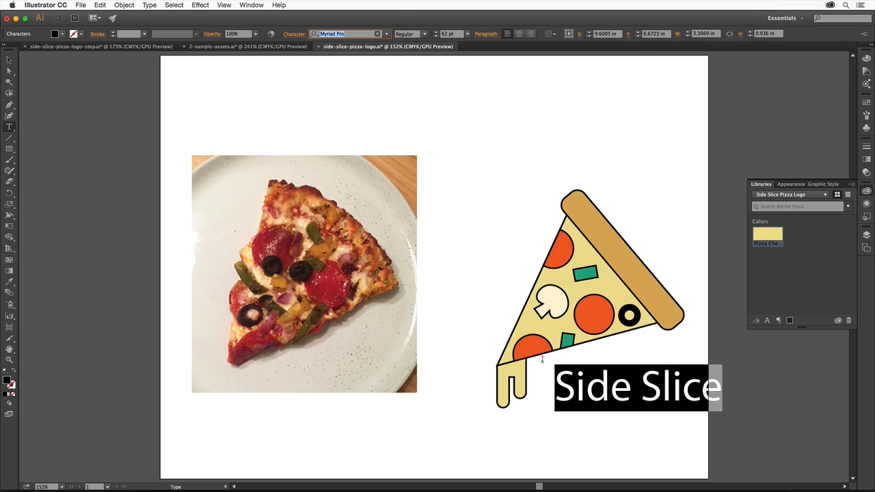
# - Filter the font list to Typekit fonts and apply League Gothic to the text
pyautogui.click(385, 33)
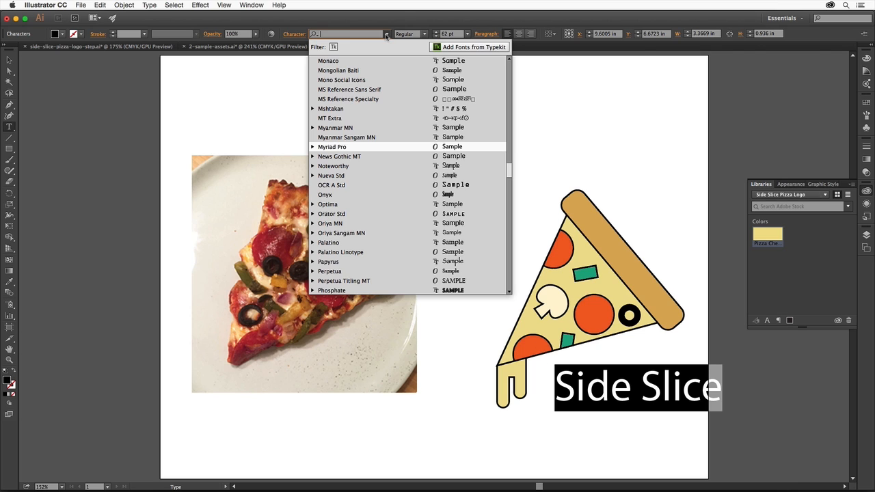
pyautogui.moveTo(333, 47)
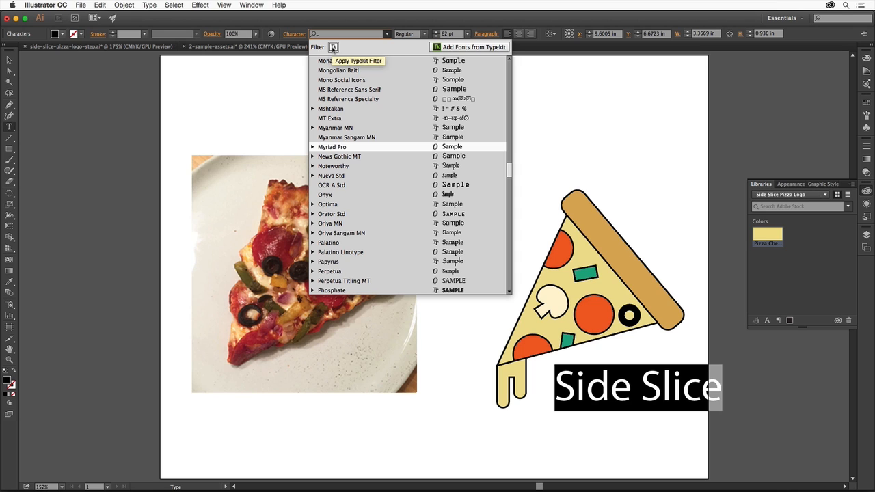
pyautogui.click(334, 47)
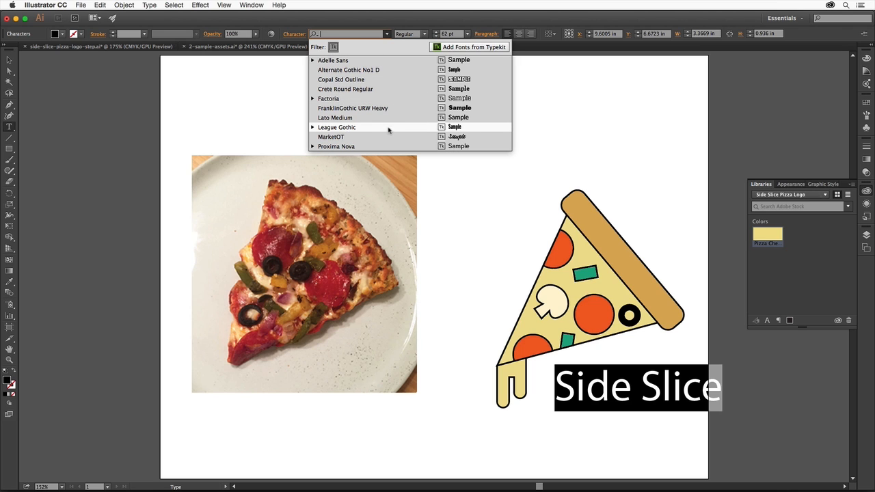
pyautogui.click(336, 127)
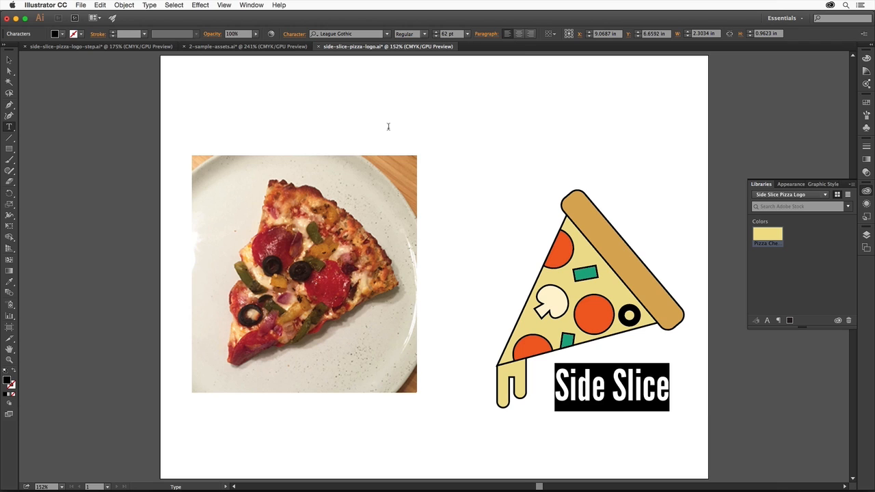
pyautogui.moveTo(379, 120)
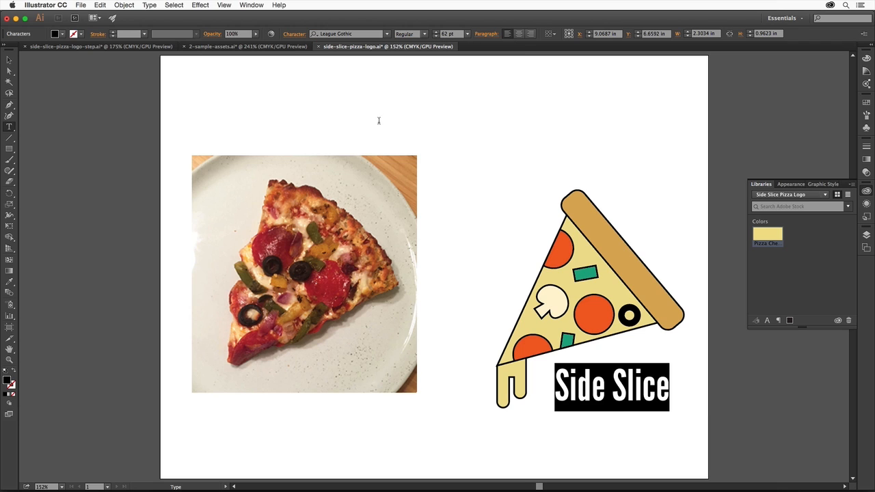
pyautogui.moveTo(328, 71)
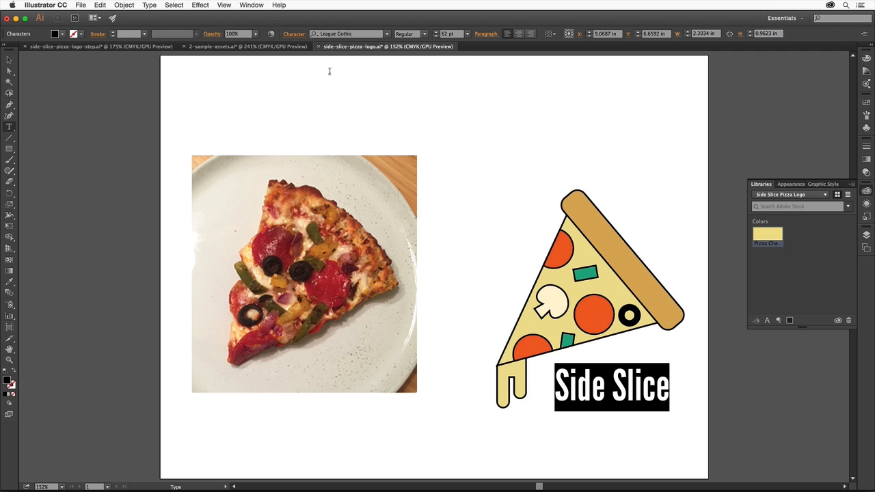
# - Set the letter tracking to 50 in the Character panel
pyautogui.click(294, 32)
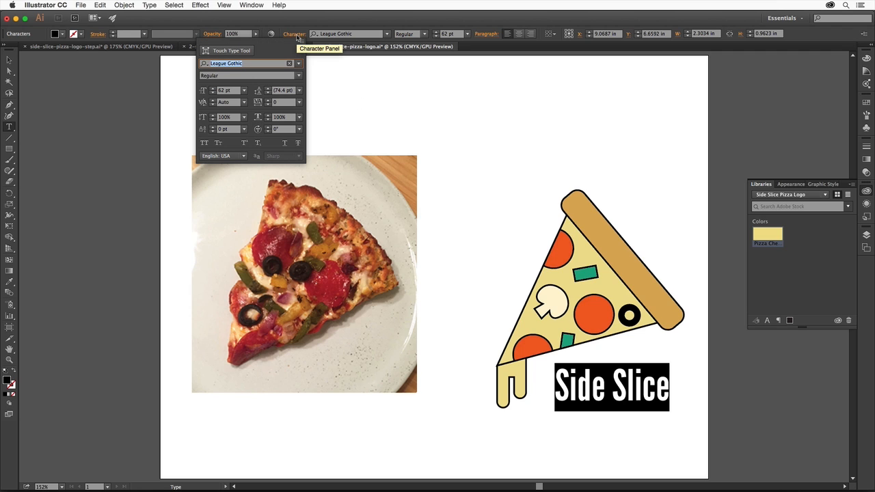
pyautogui.moveTo(280, 50)
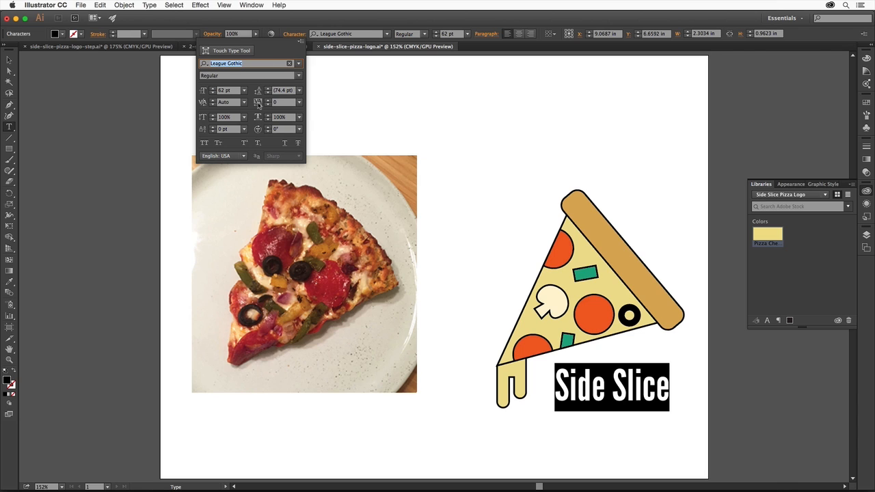
pyautogui.moveTo(276, 101)
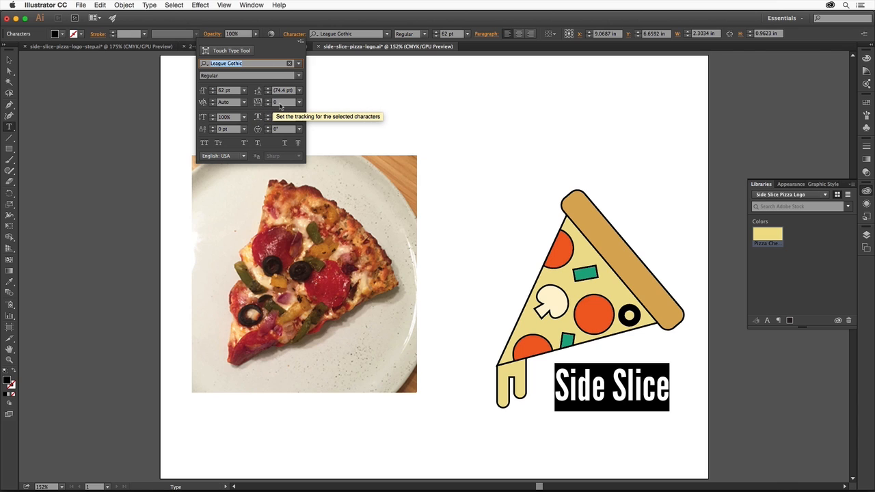
pyautogui.click(283, 101)
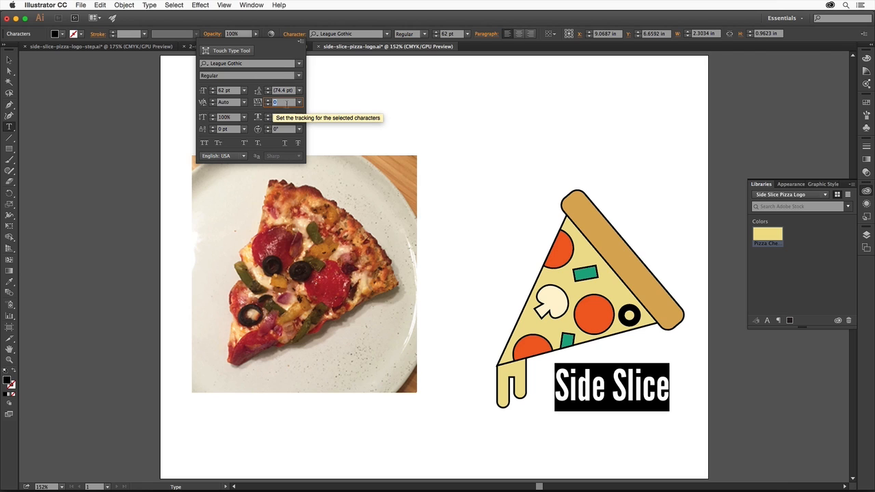
pyautogui.write('50')
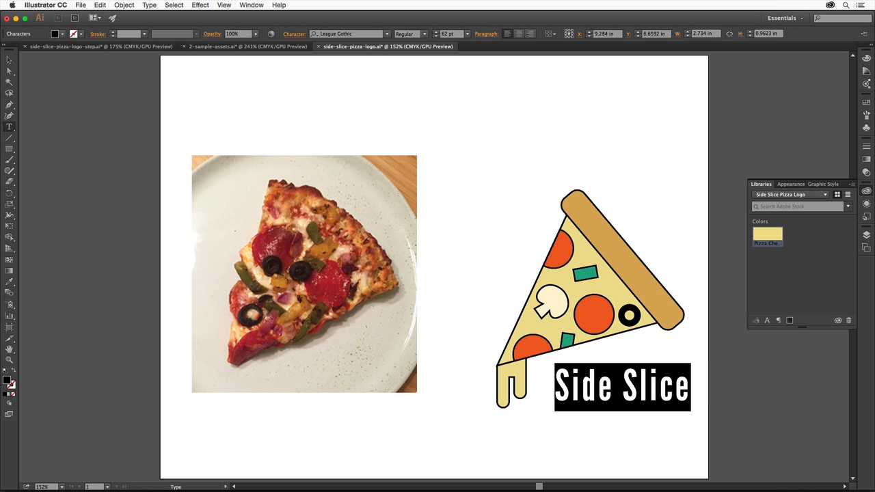
pyautogui.moveTo(283, 120)
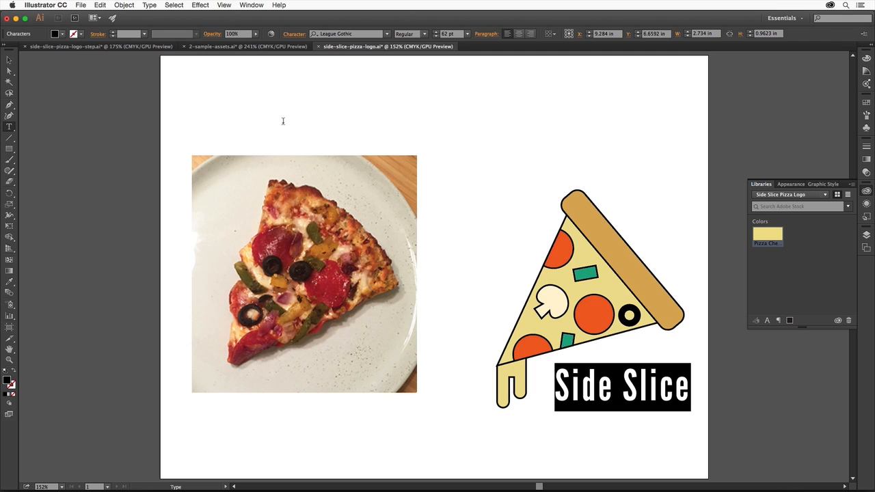
# - Change the text case to UPPERCASE so it reads SIDE SLICE
pyautogui.click(149, 6)
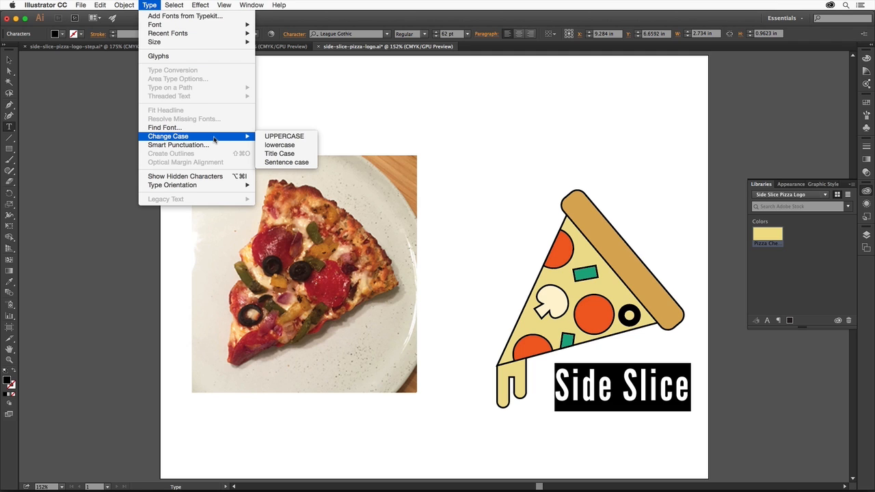
pyautogui.click(284, 136)
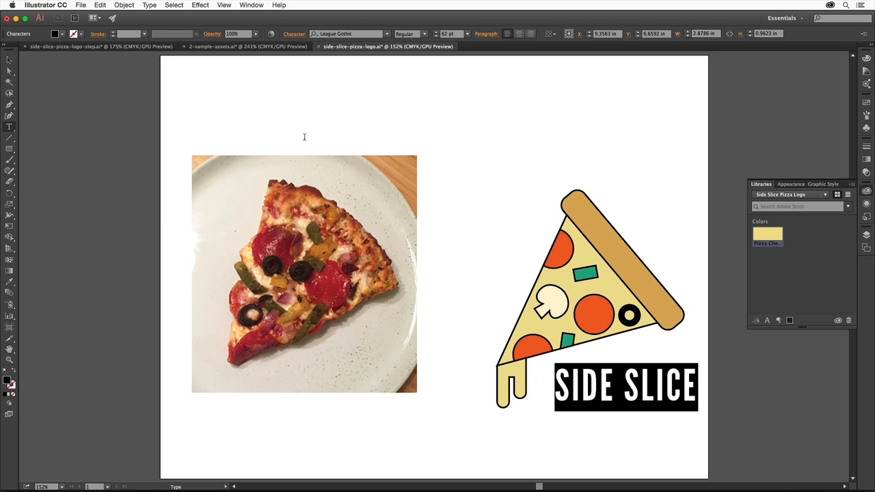
pyautogui.moveTo(482, 290)
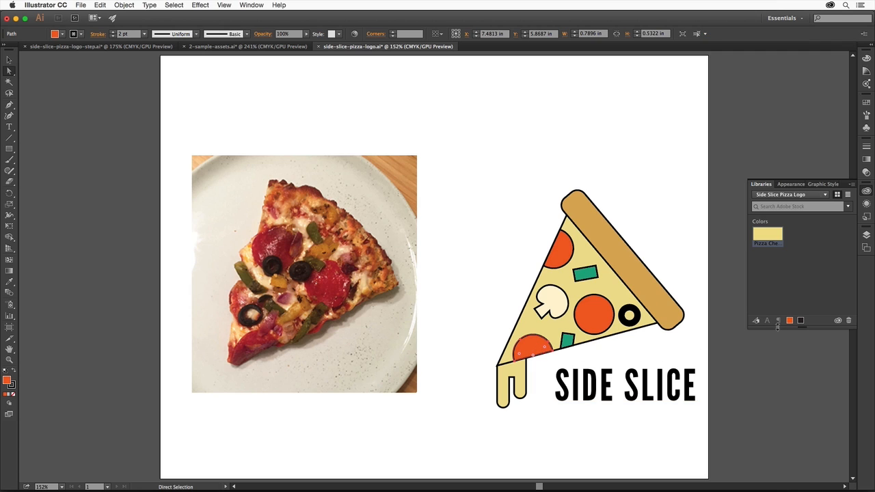
pyautogui.moveTo(791, 320)
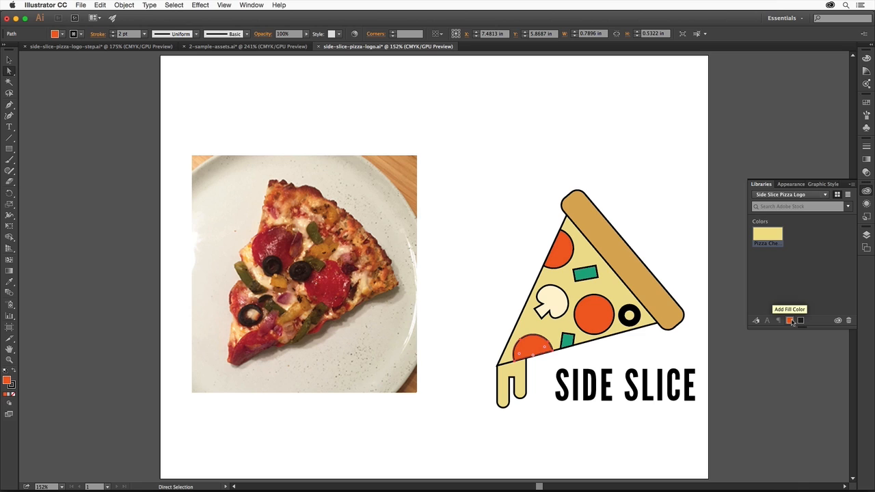
# - Save the pepperoni red as a library fill color and apply it to SIDE SLICE
pyautogui.click(790, 319)
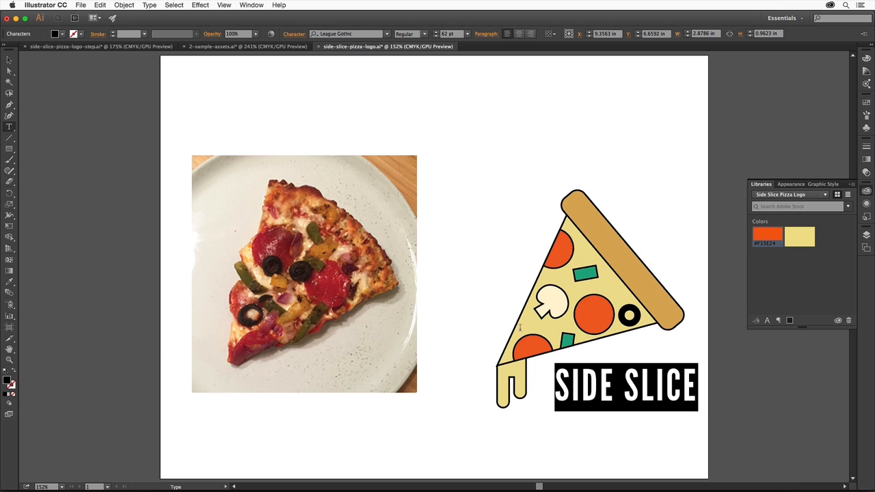
pyautogui.moveTo(800, 238)
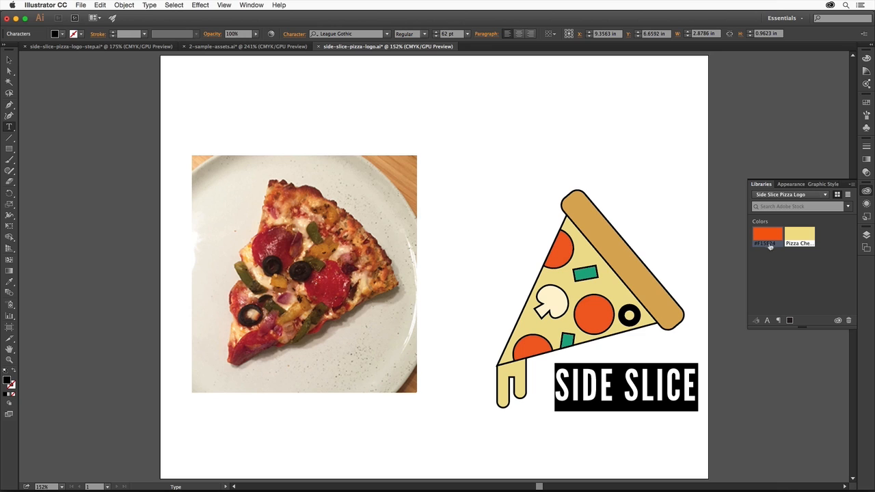
pyautogui.click(766, 236)
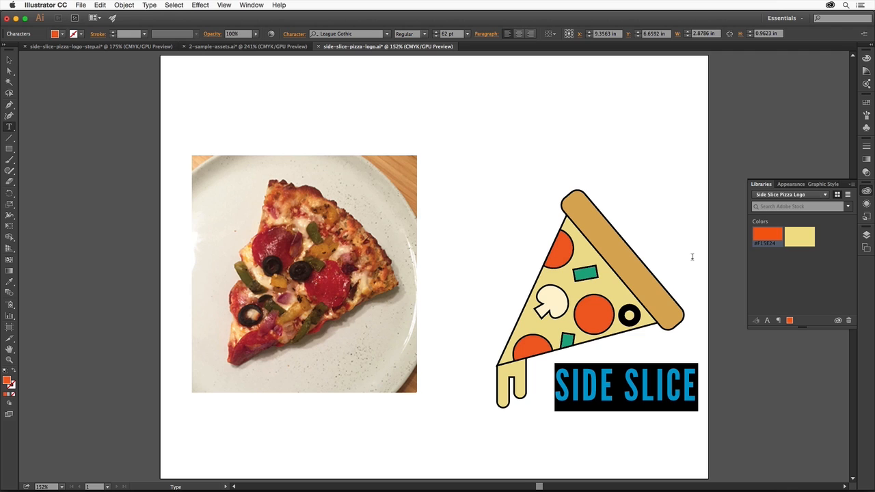
pyautogui.moveTo(686, 253)
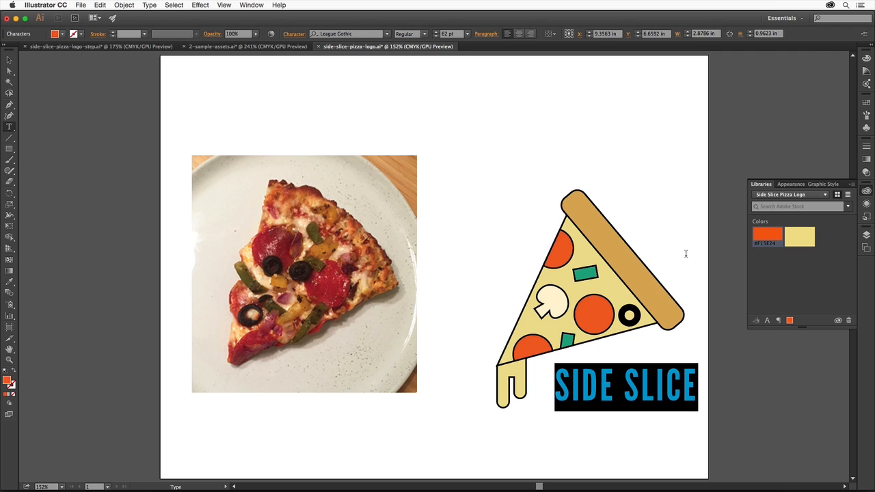
pyautogui.moveTo(33, 68)
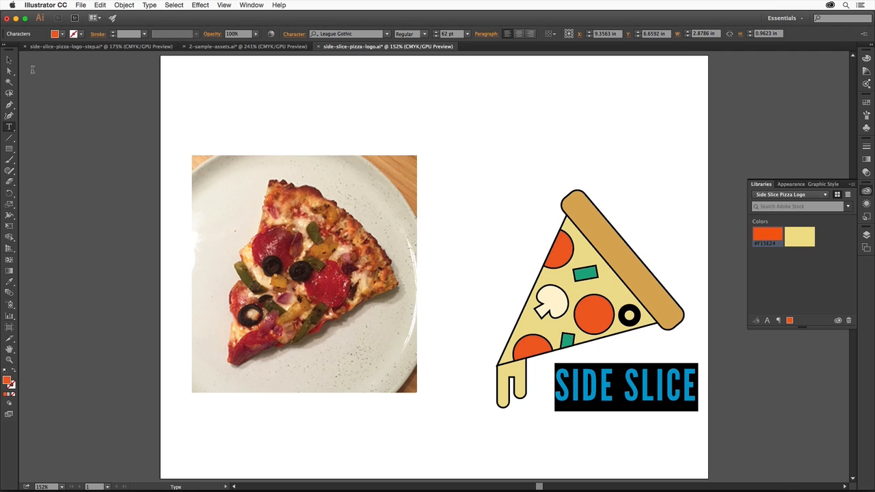
# - Group the pizza slice and the SIDE SLICE text into one logo via Object > Group
pyautogui.click(626, 385)
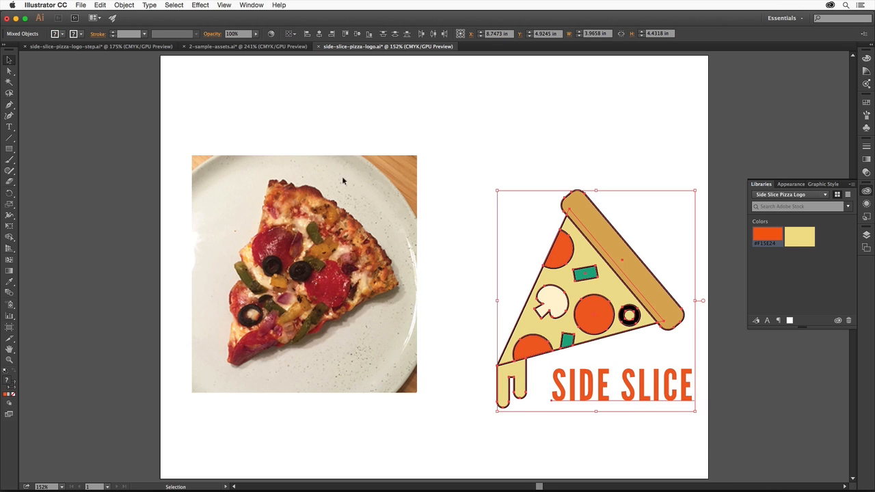
pyautogui.click(123, 5)
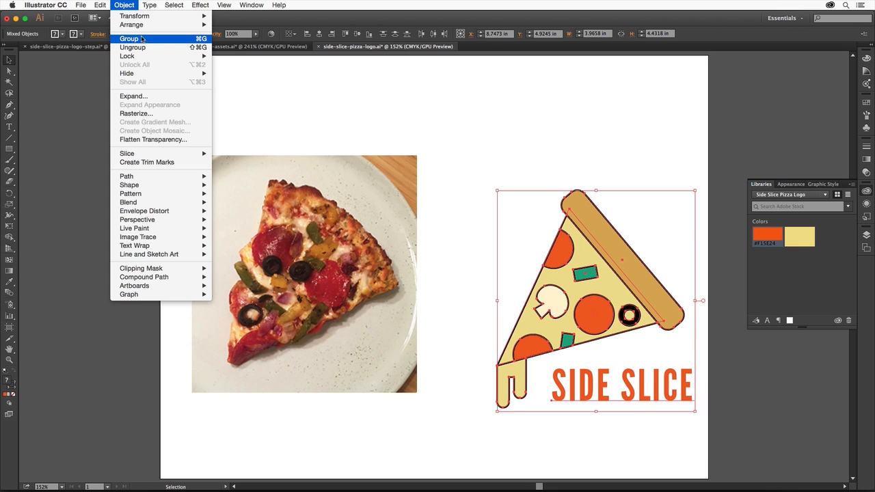
pyautogui.click(129, 38)
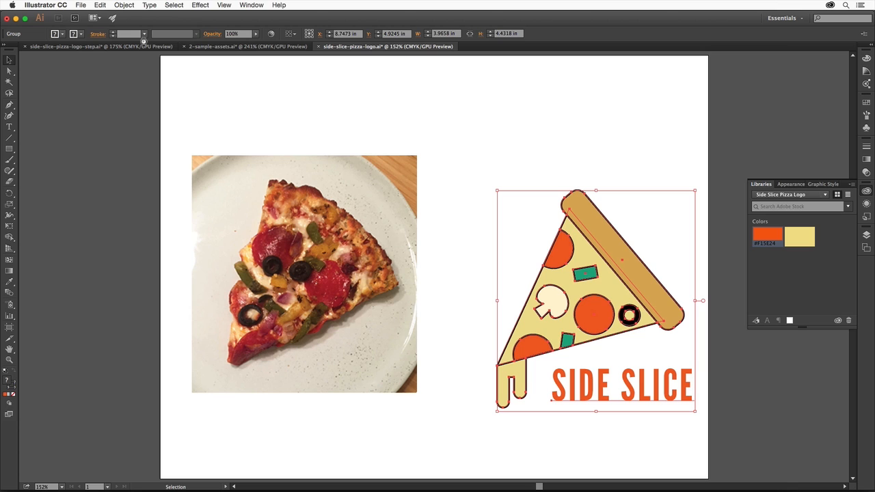
pyautogui.click(80, 6)
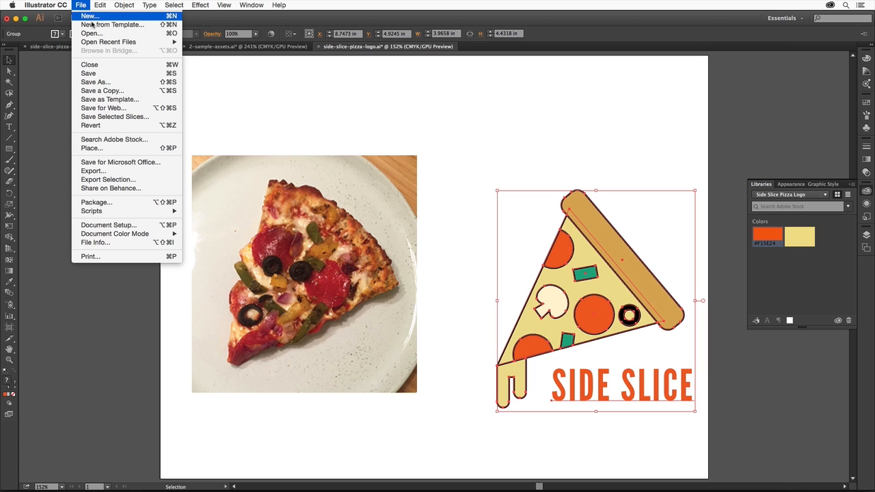